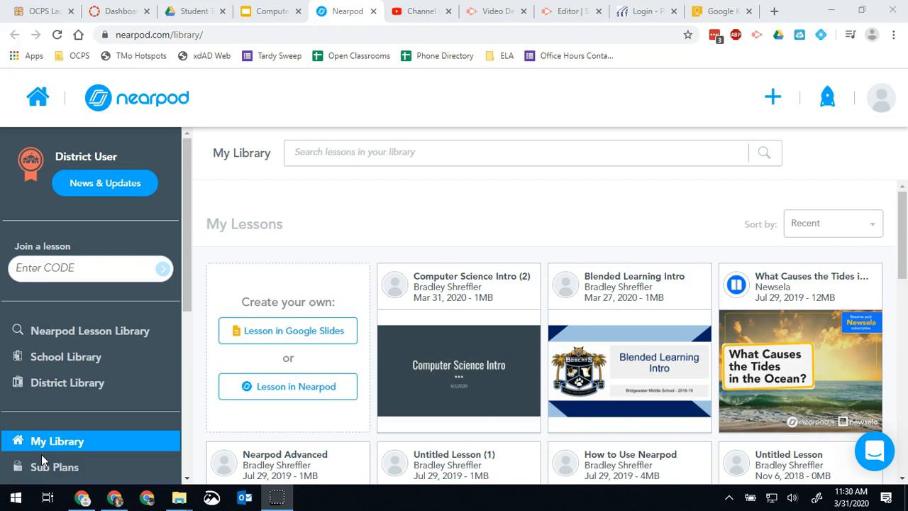
pyautogui.moveTo(530, 302)
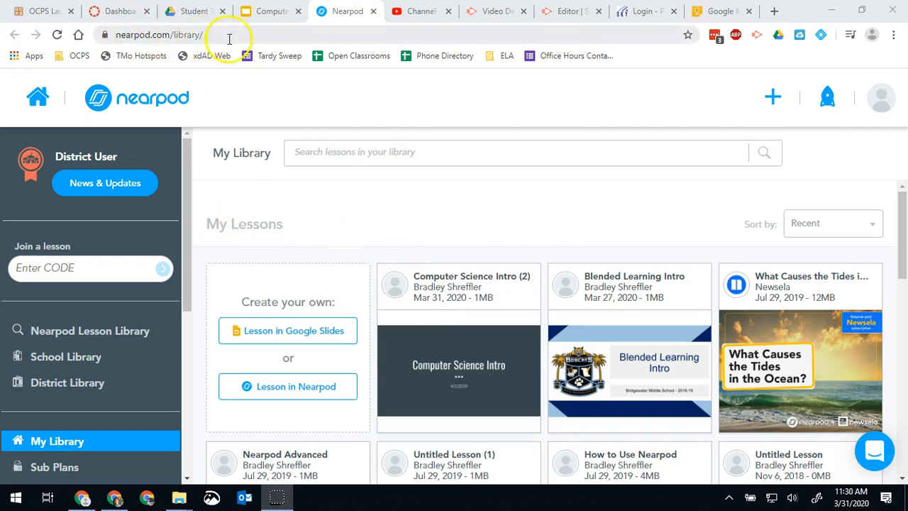
pyautogui.moveTo(429, 215)
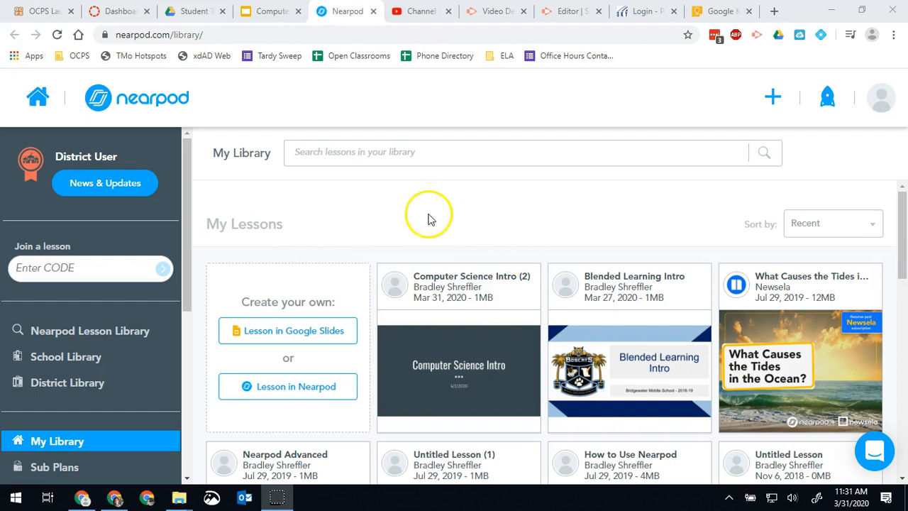
pyautogui.moveTo(445, 239)
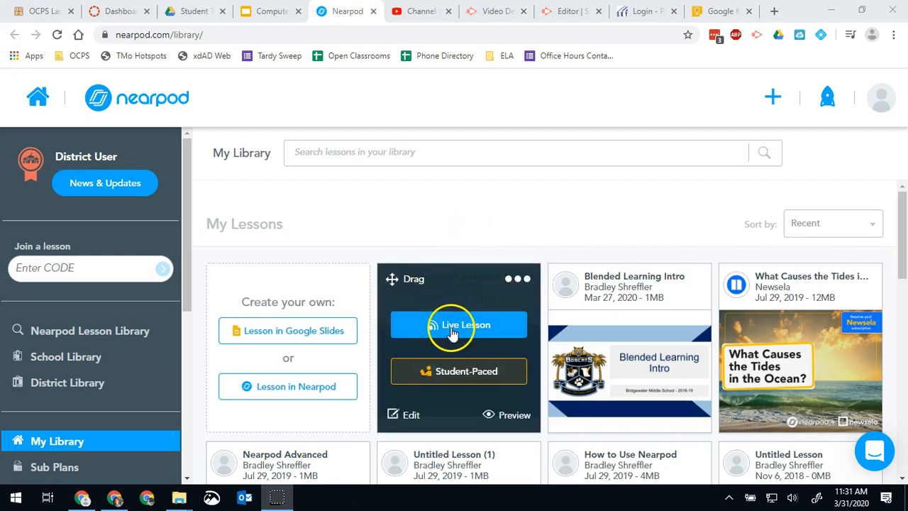
pyautogui.moveTo(458, 371)
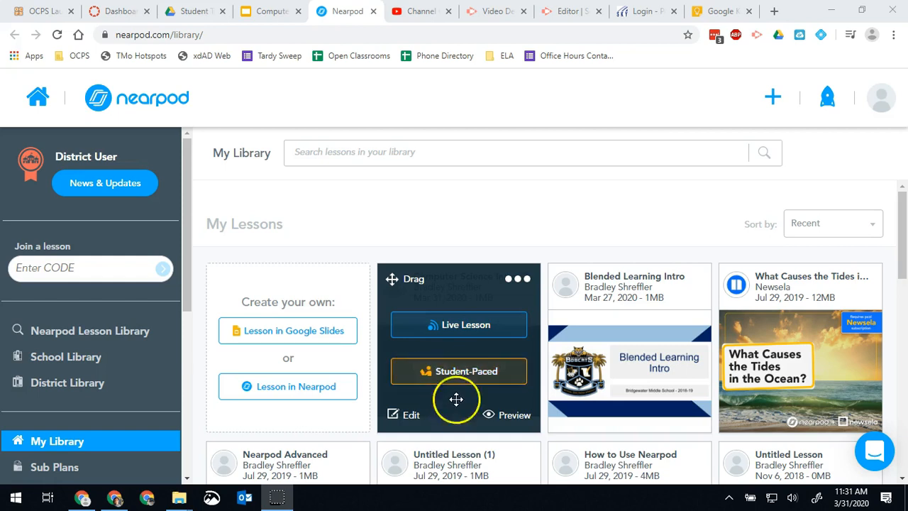
pyautogui.moveTo(458, 378)
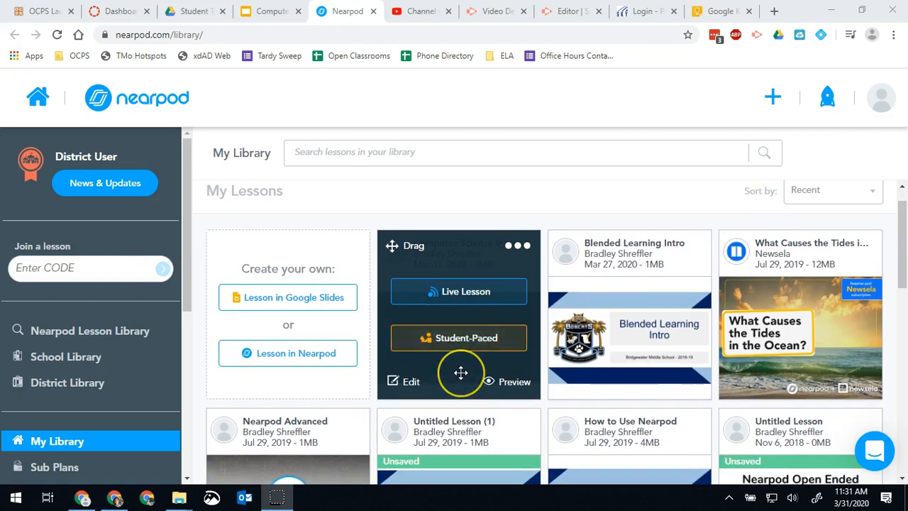
# Step: Save the untitled lesson as 'Temp Lesson', tagged 7th grade and Professional Development
pyautogui.scroll(-3)
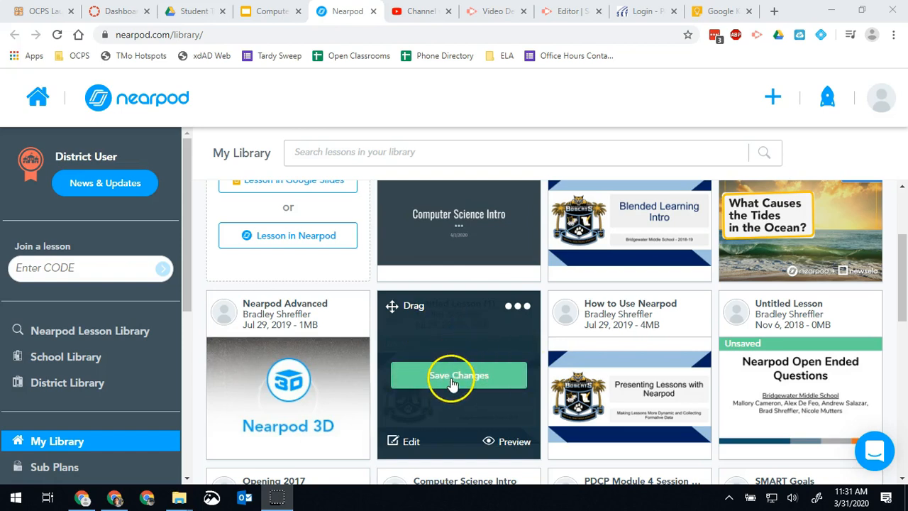
pyautogui.moveTo(440, 383)
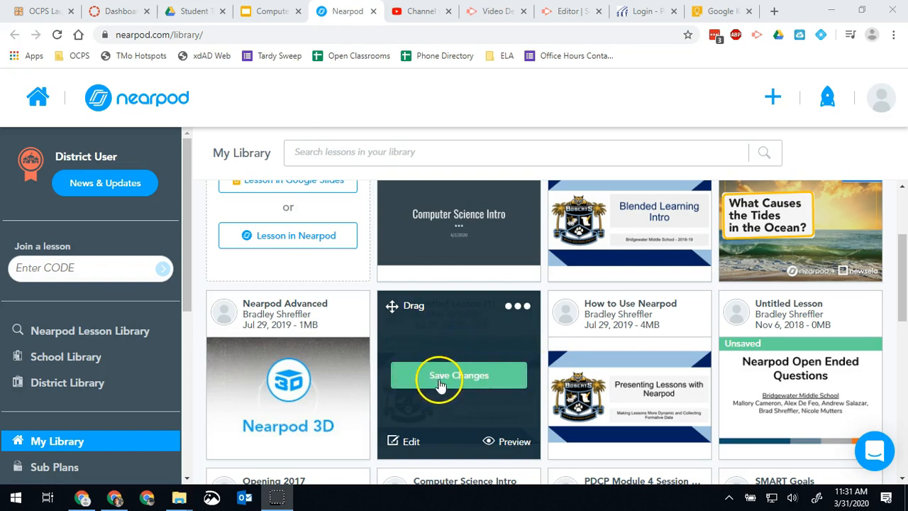
pyautogui.click(458, 375)
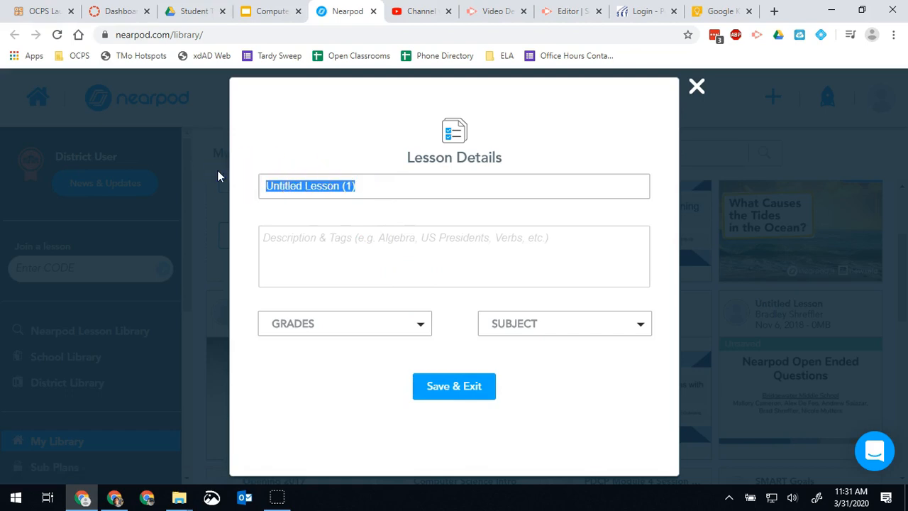
pyautogui.write('Temp Lesson')
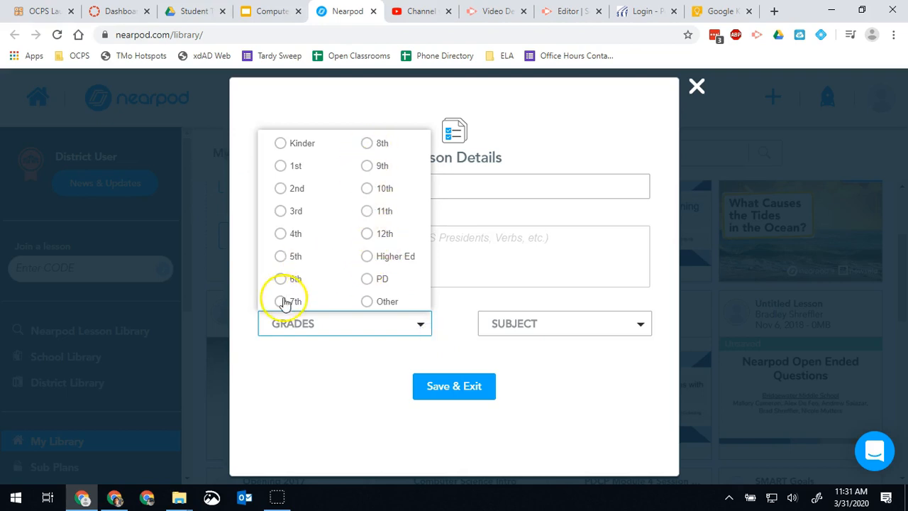
pyautogui.click(563, 323)
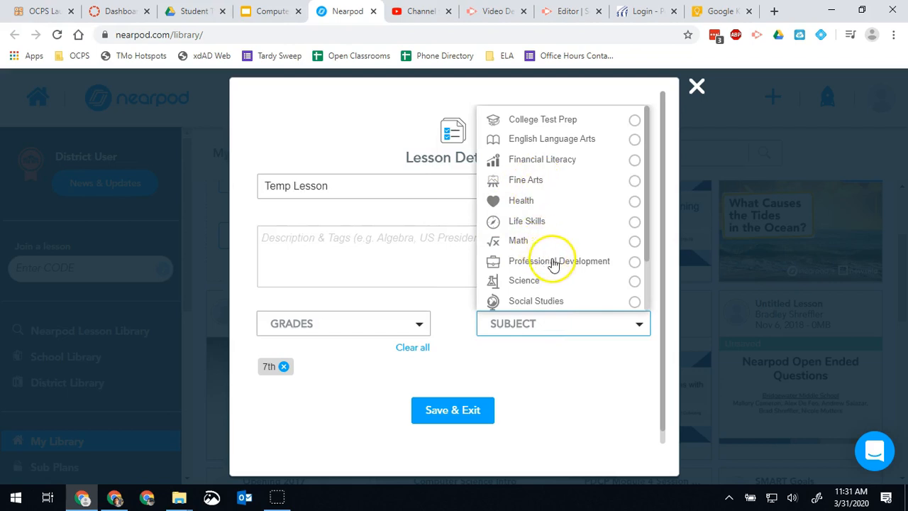
pyautogui.click(452, 409)
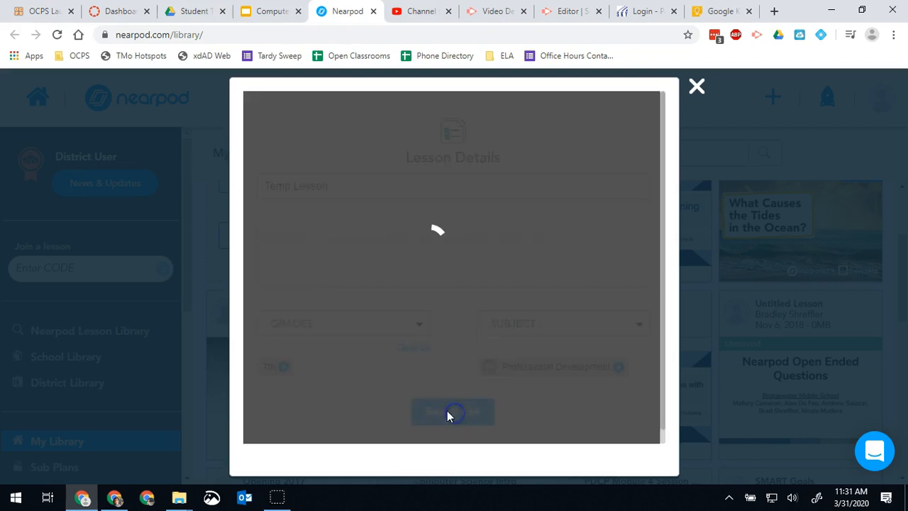
pyautogui.click(453, 411)
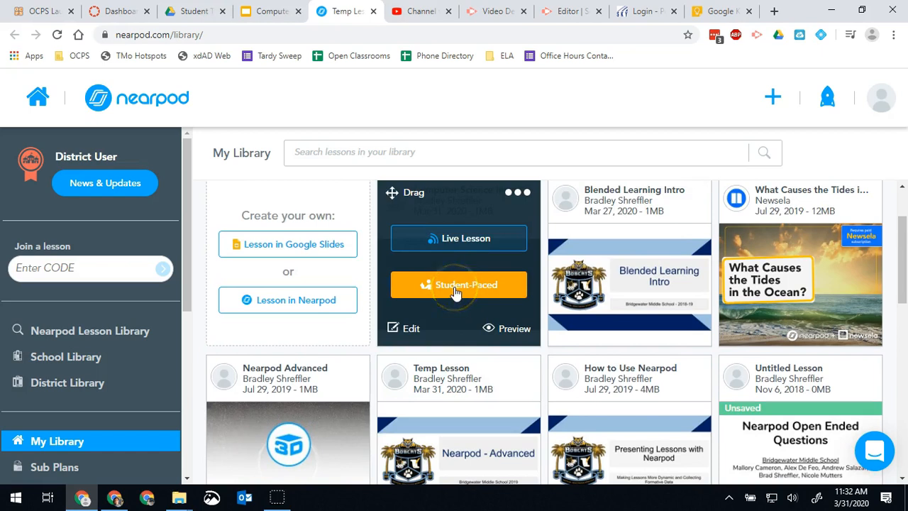
# Step: Launch Computer Science Intro student-paced (code UEDTI) and copy its share link
pyautogui.click(458, 284)
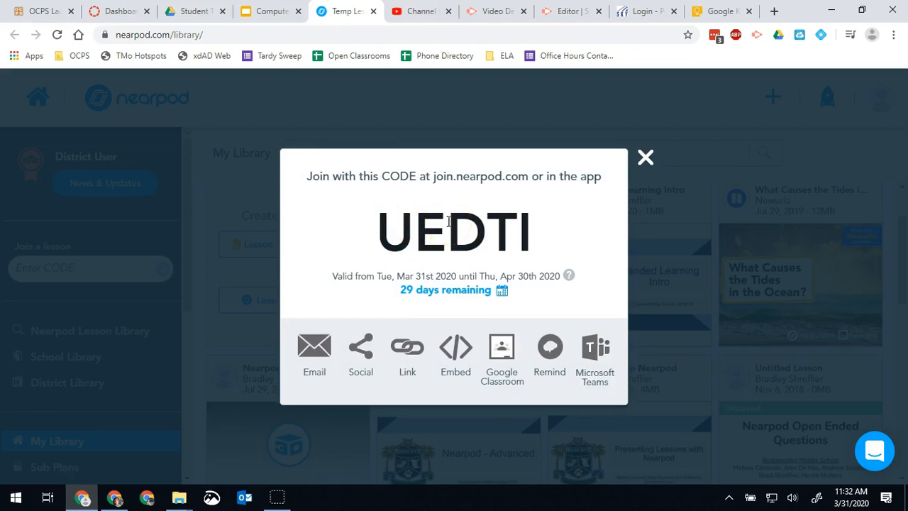
pyautogui.moveTo(406, 346)
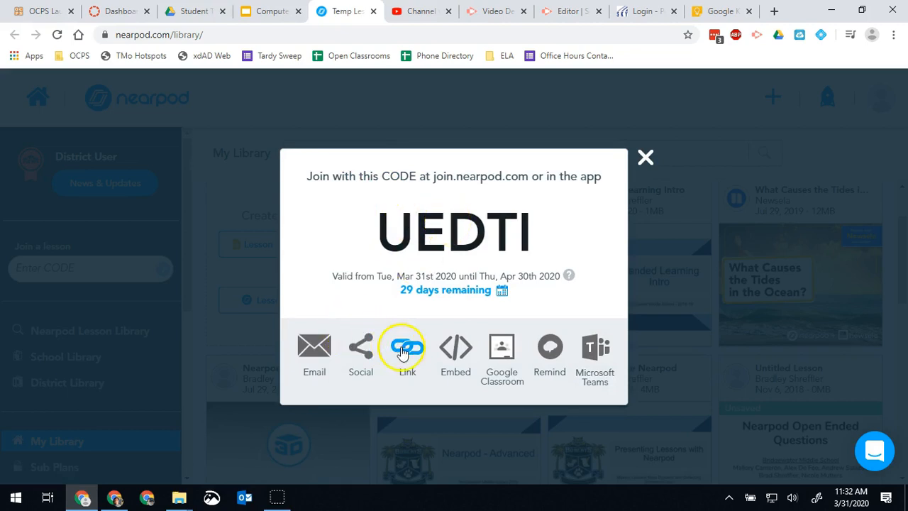
pyautogui.click(407, 346)
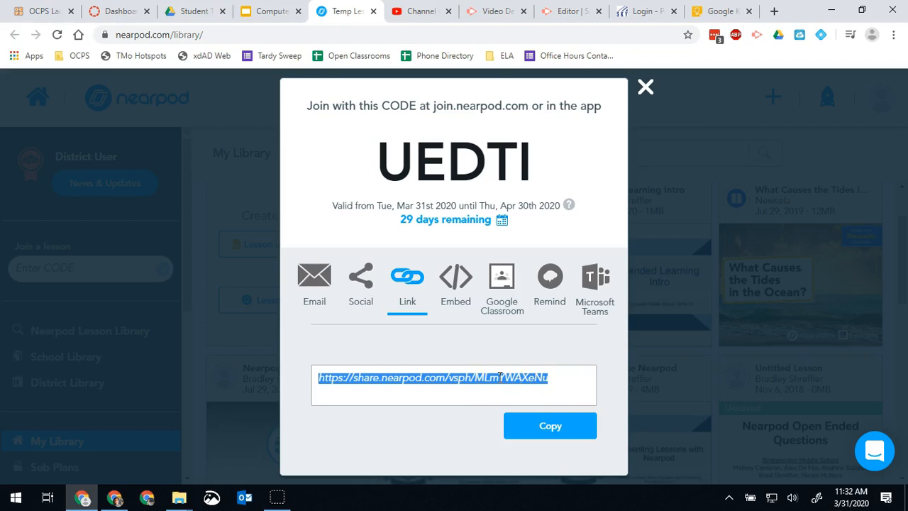
pyautogui.click(541, 425)
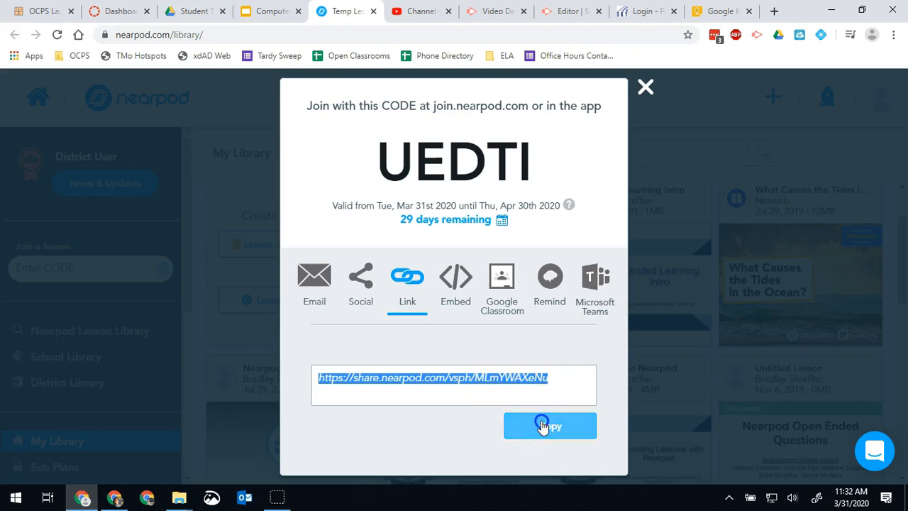
pyautogui.click(550, 426)
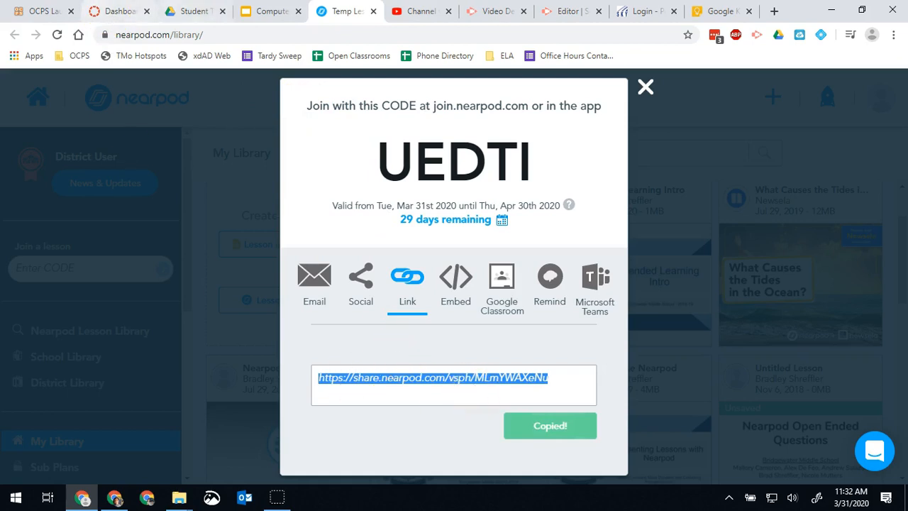
# Step: Switch to the Canvas dashboard and open the Shreff Tech 19-20 course
pyautogui.click(108, 11)
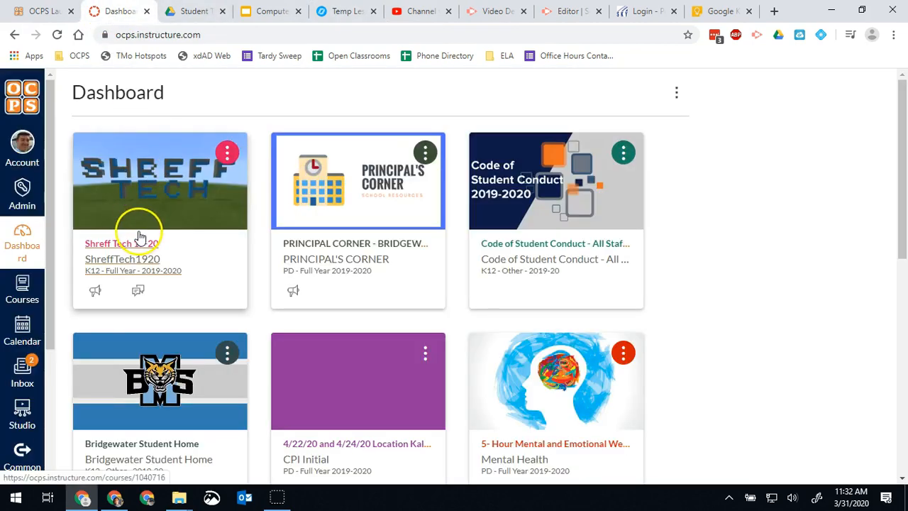
pyautogui.click(107, 243)
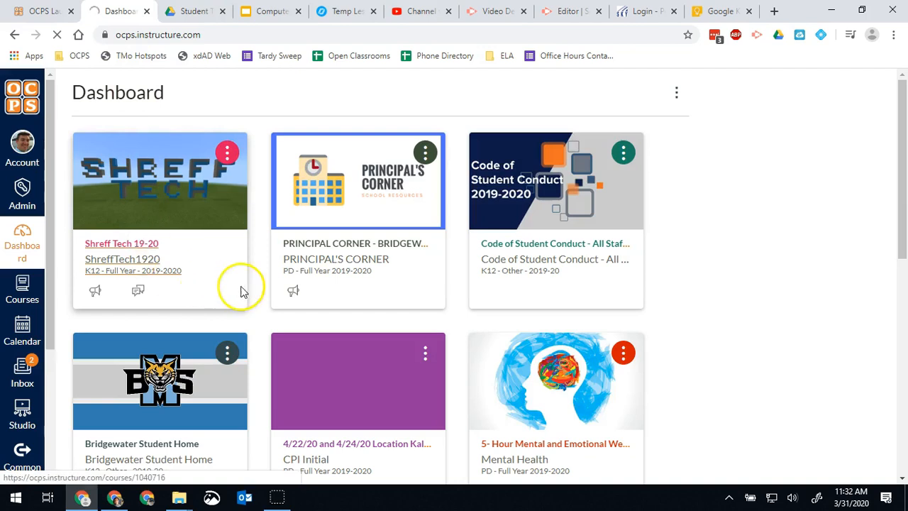
pyautogui.click(120, 243)
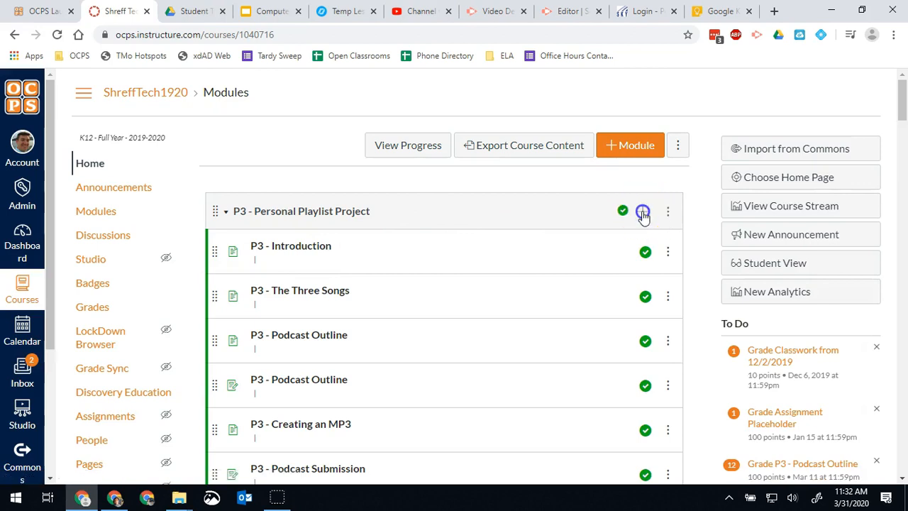
# Step: Add the Nearpod share link to module P3 as an External URL item named 'Nearpod Lesson - Computer Science'
pyautogui.click(643, 211)
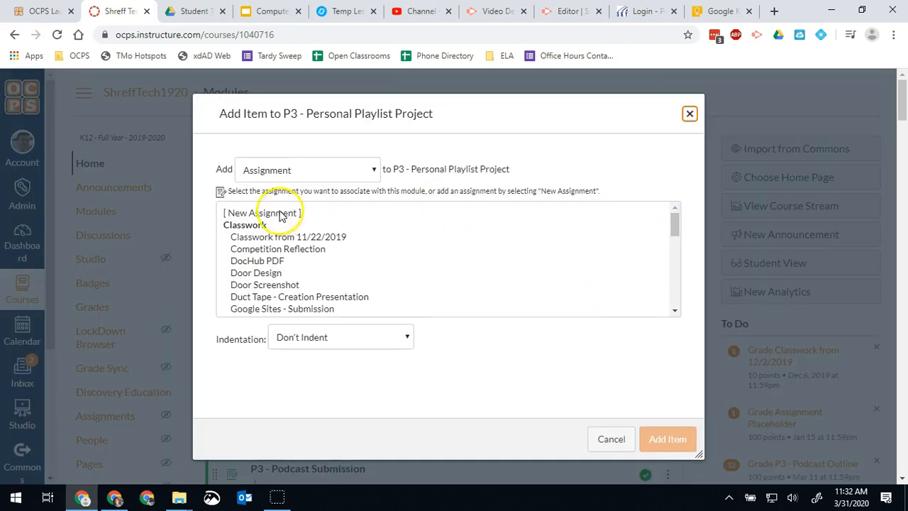
pyautogui.click(306, 170)
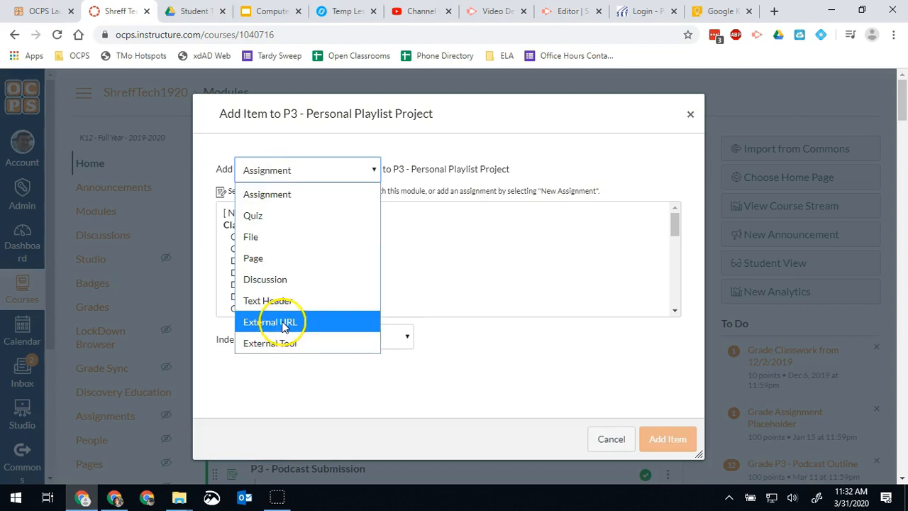
pyautogui.click(273, 322)
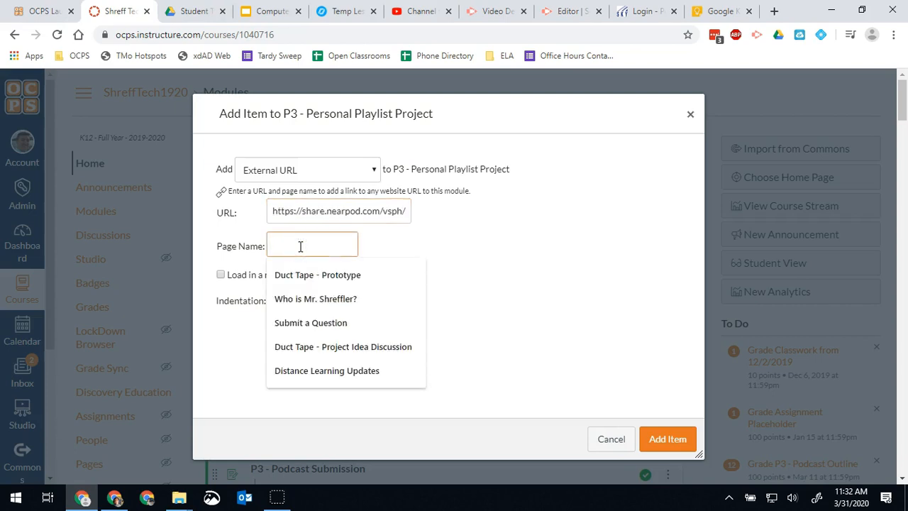
pyautogui.write('Nearpod Less')
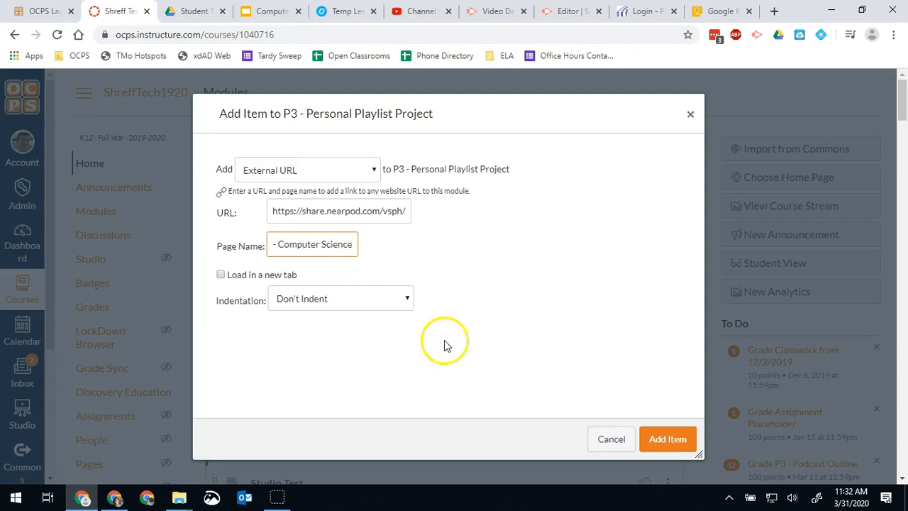
pyautogui.click(611, 438)
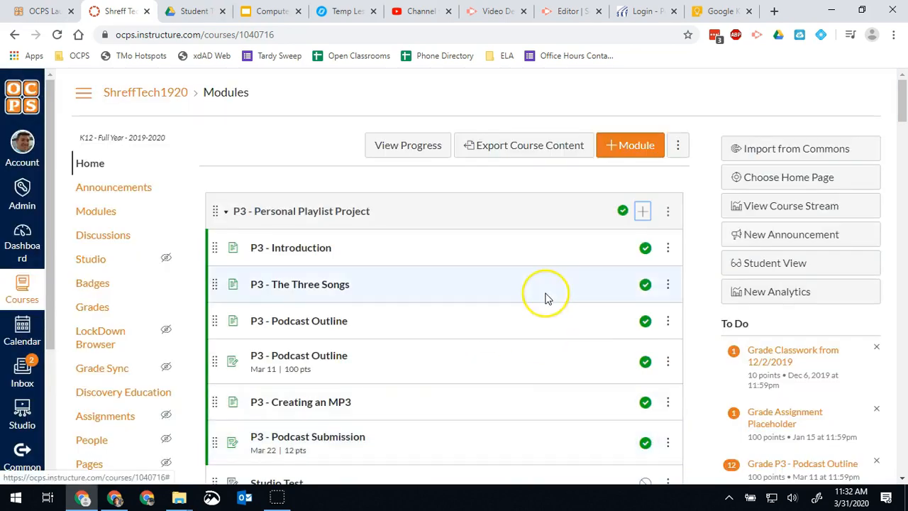
# Step: Scroll down to the new Nearpod Lesson - Computer Science item at the bottom of P3
pyautogui.scroll(-3)
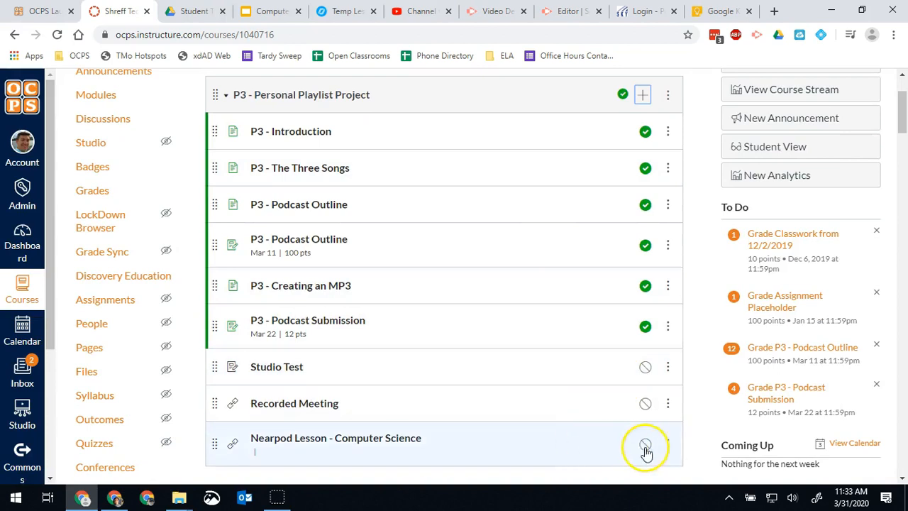
pyautogui.moveTo(645, 445)
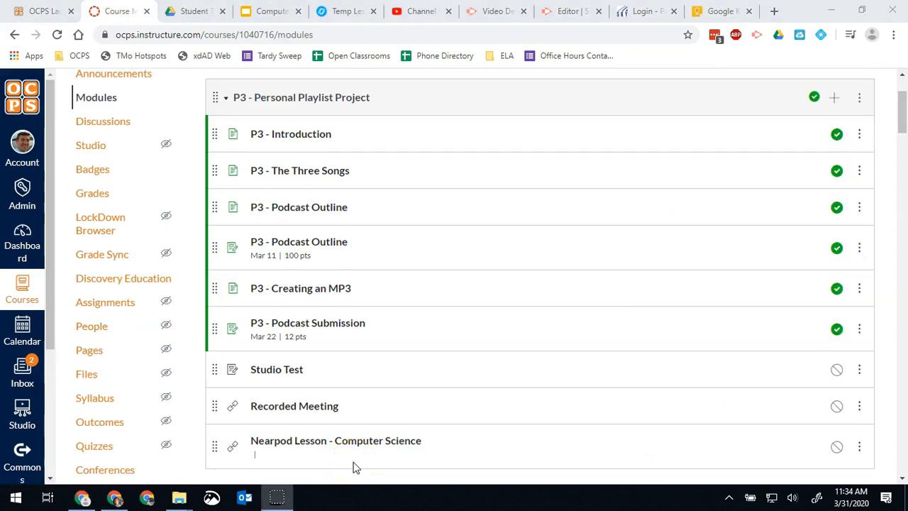
pyautogui.moveTo(372, 447)
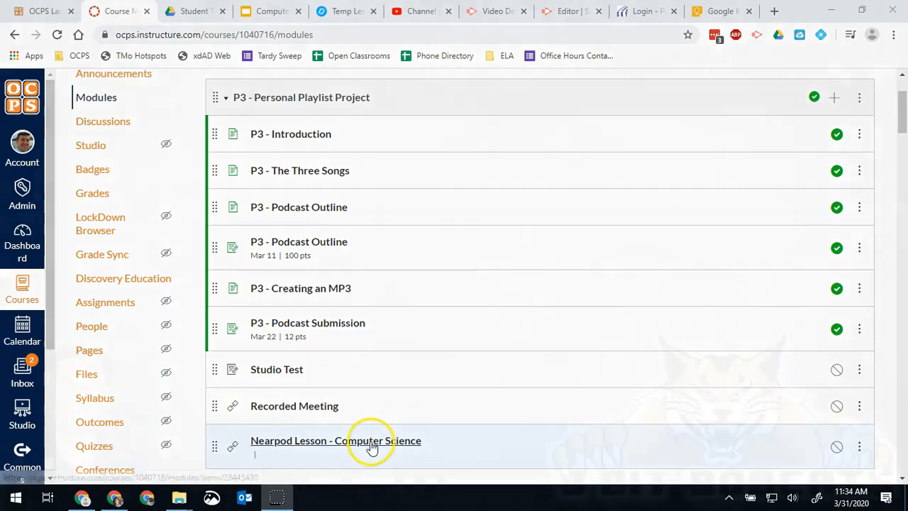